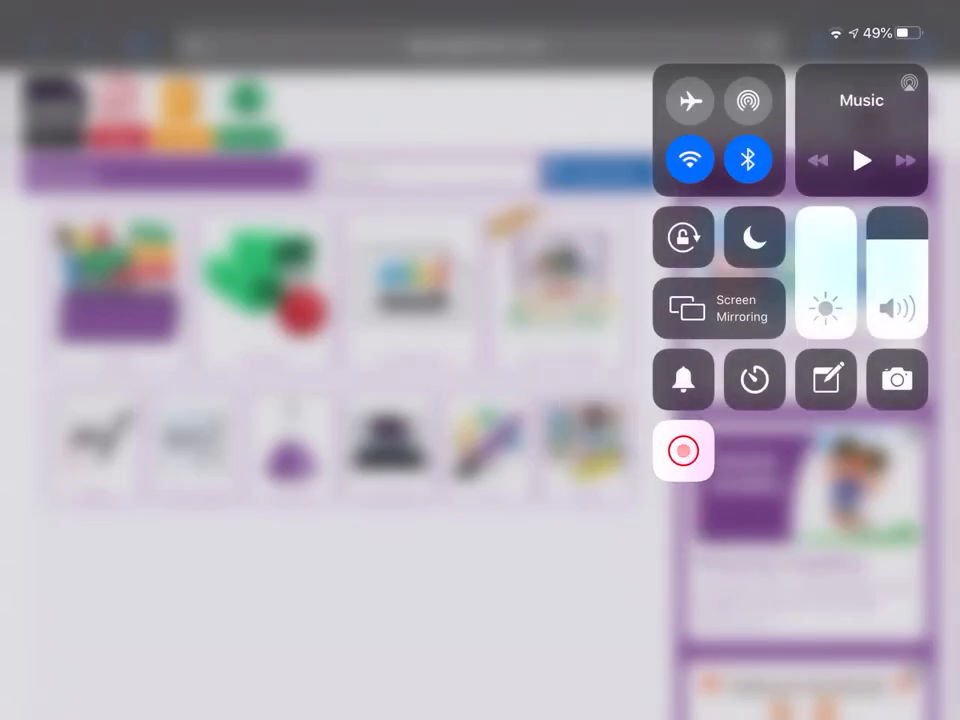
- Dismiss the Control Centre overlay so the Purple Mash home page shows in Safari
left_click(684, 452)
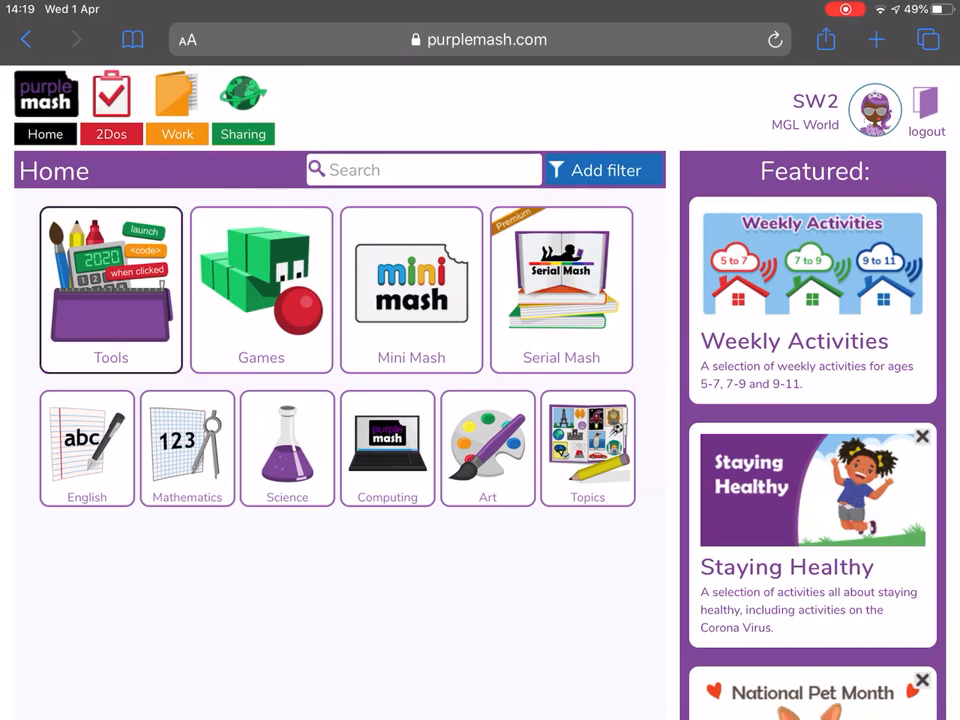
- Launch 2Animate from the Art and Design section of the Tools collection
left_click(110, 288)
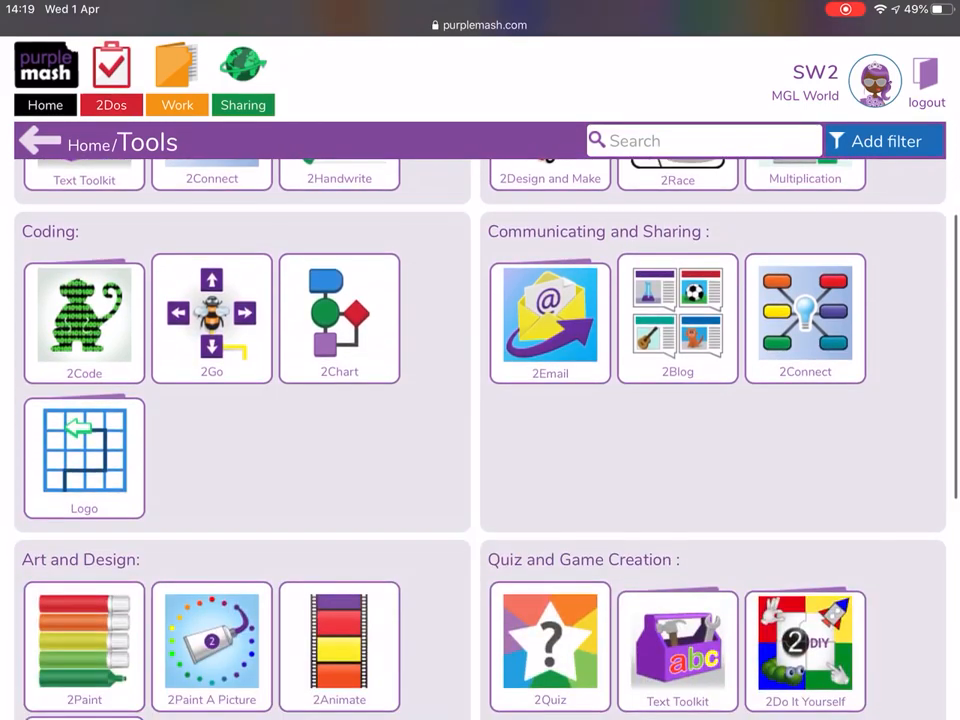
scroll("down", 3)
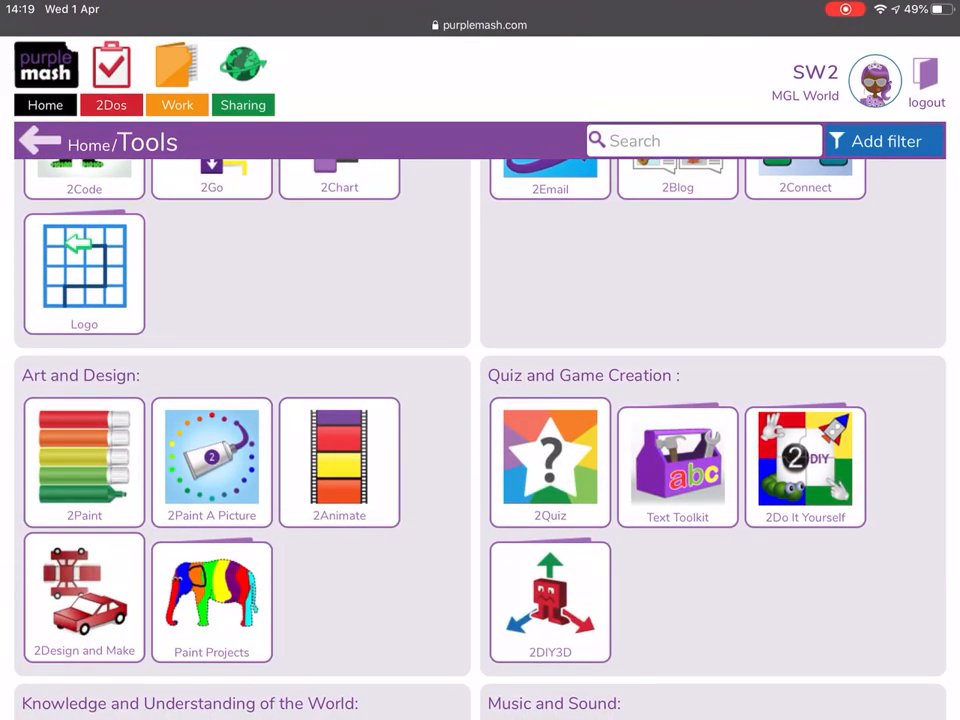
left_click(340, 464)
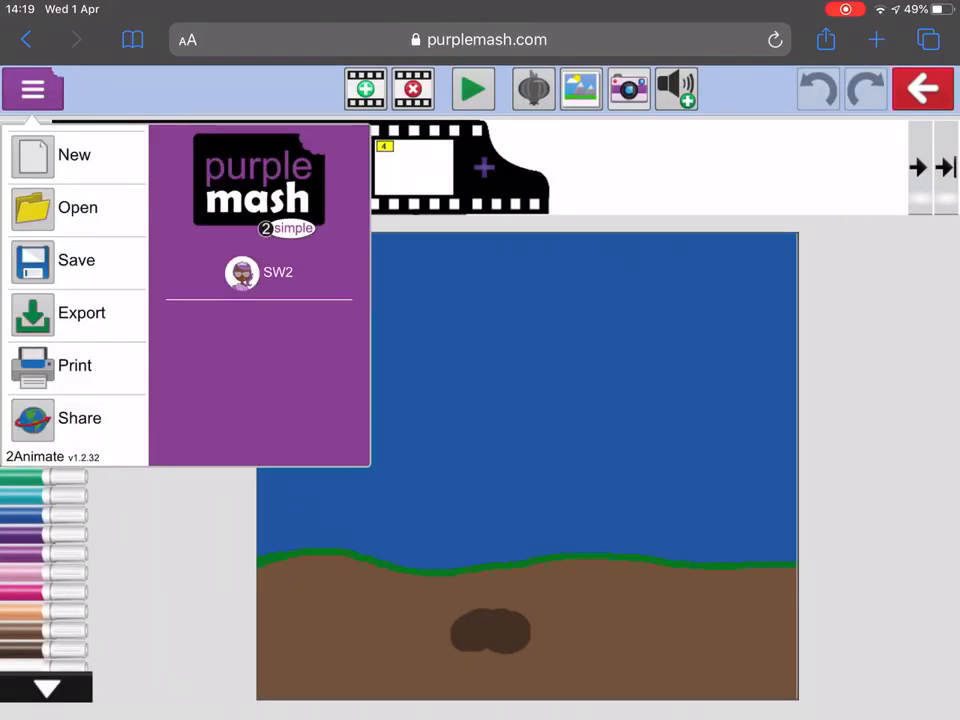
- Start a new animation, confirming the prompt to discard the old seed scene
left_click(74, 154)
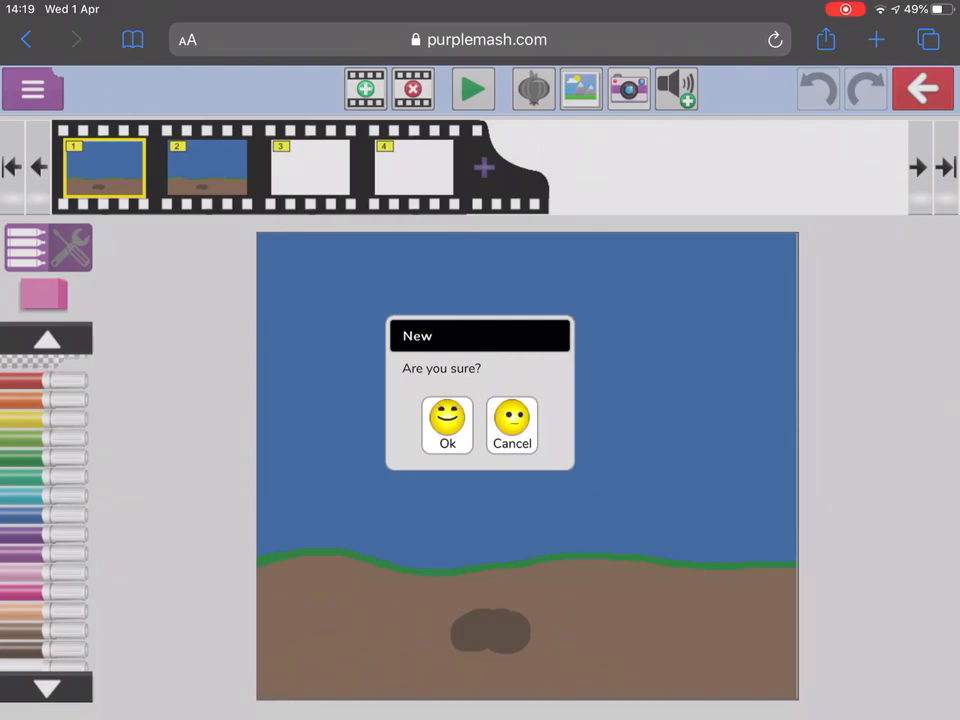
left_click(446, 424)
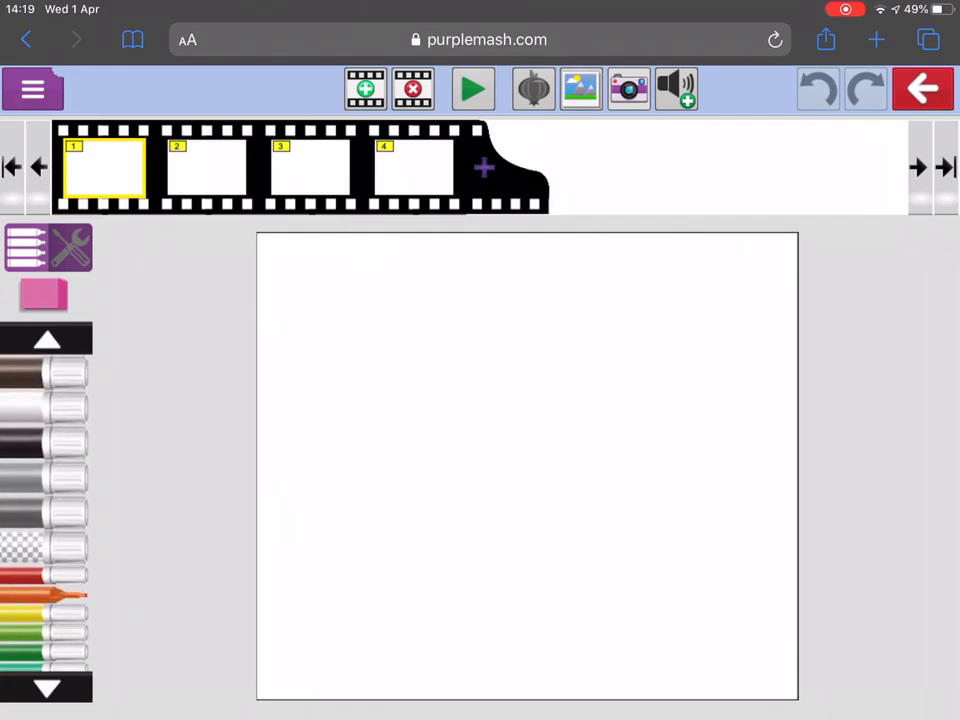
- Brush a wavy green grass line across frame 1, then fill blue sky above and brown soil below
left_click(70, 248)
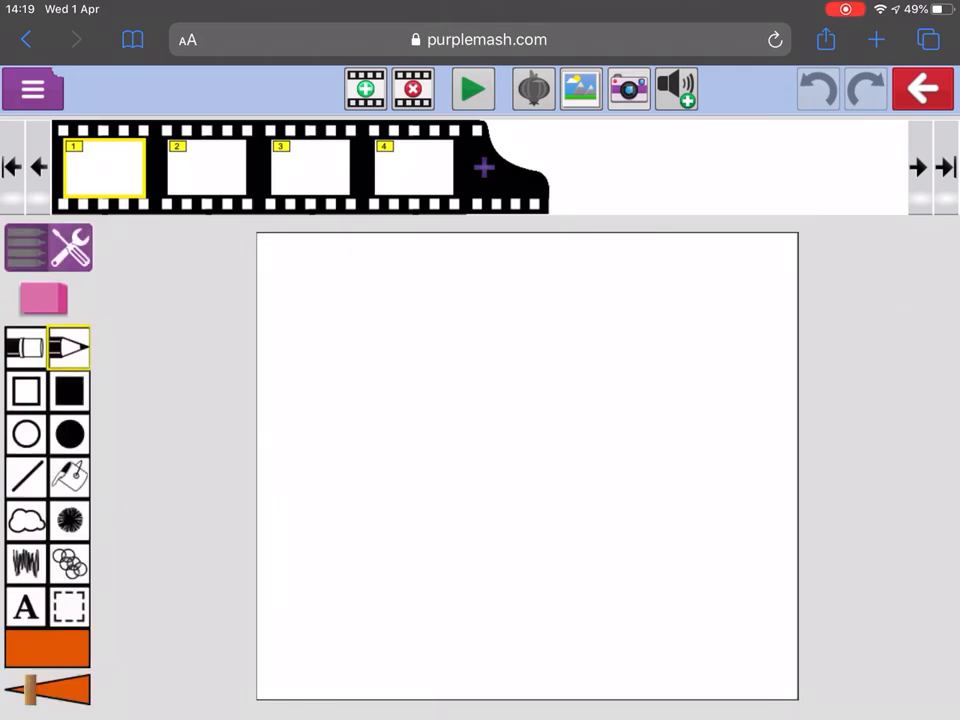
left_click(24, 348)
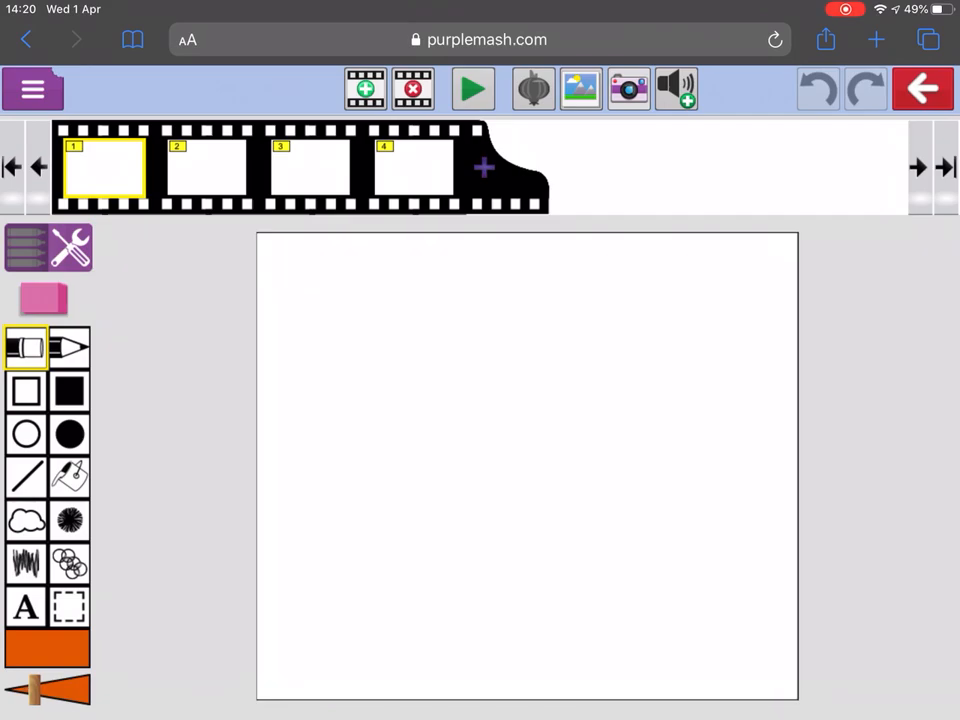
left_click(48, 648)
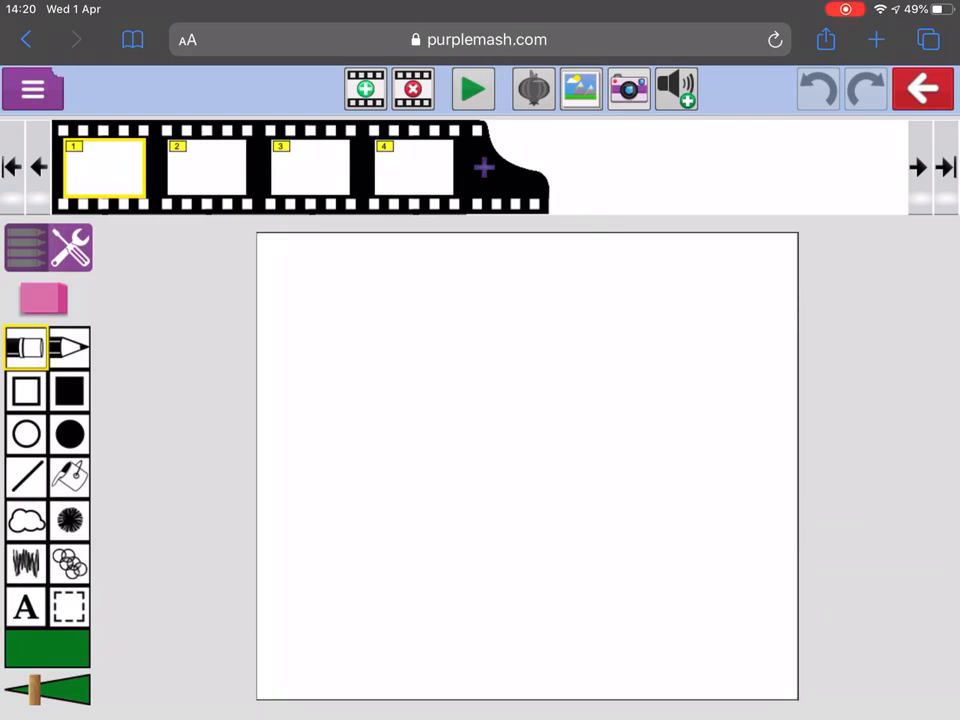
left_click_drag(264, 576, 356, 576)
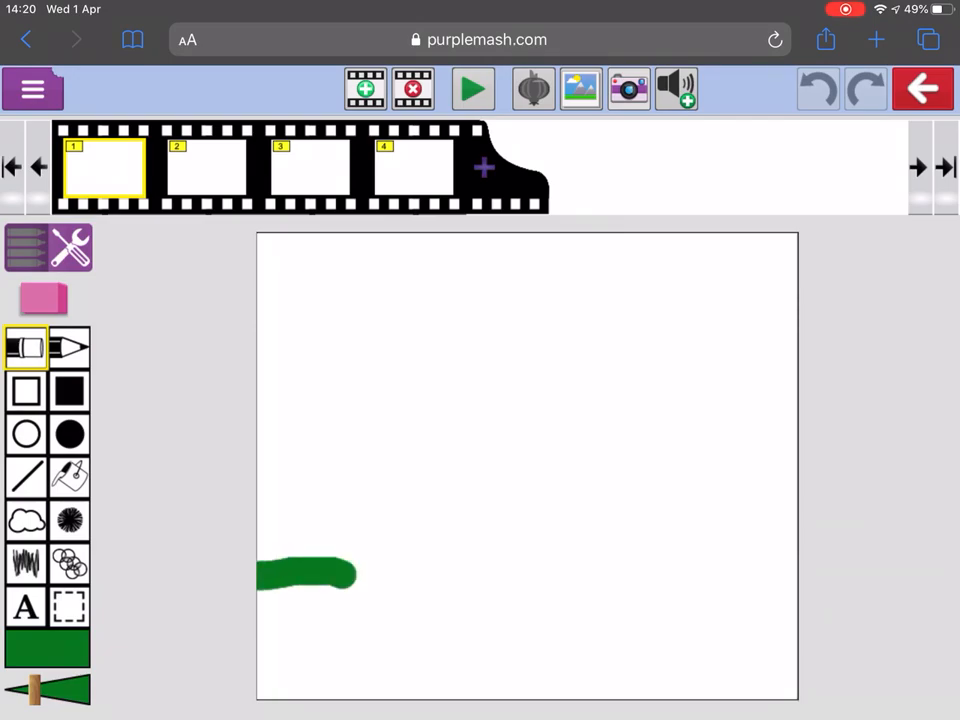
left_click_drag(356, 576, 676, 584)
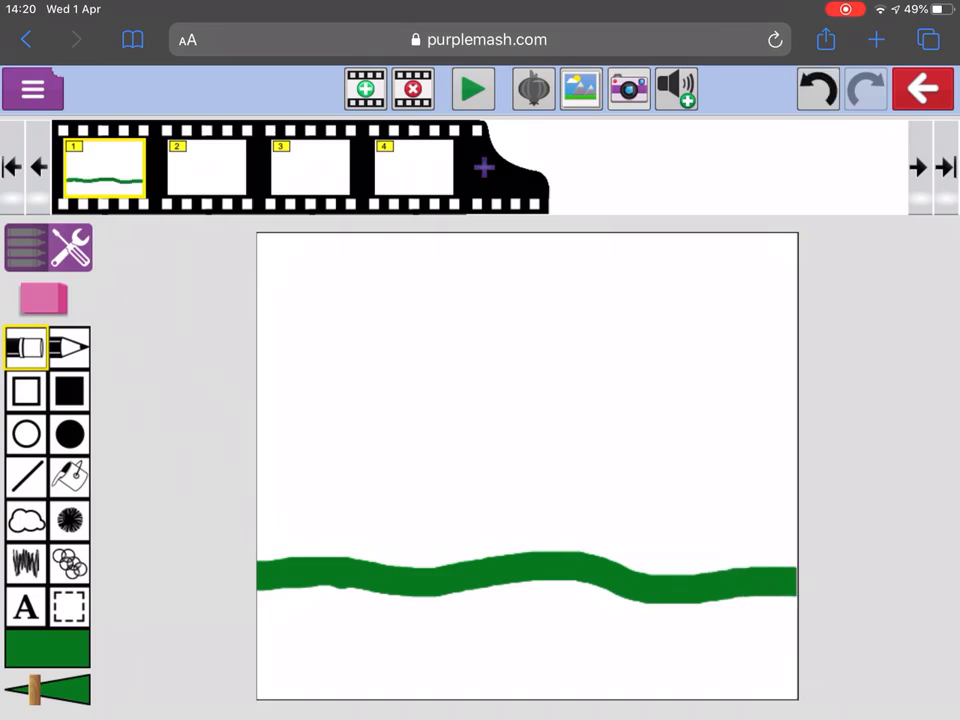
left_click(70, 476)
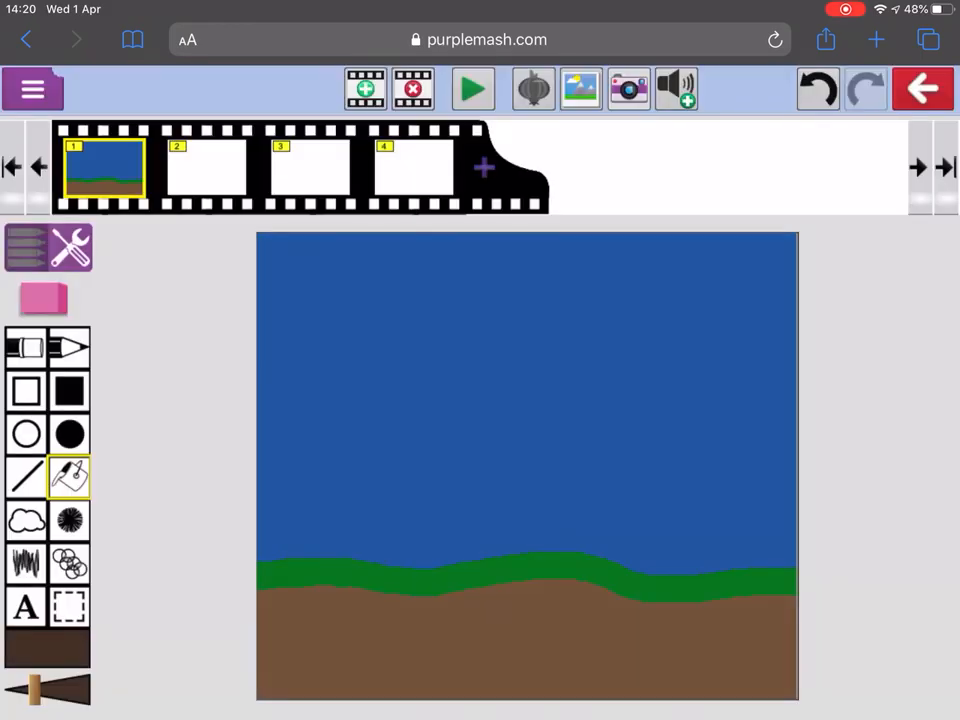
- Brush a dark brown seed into the soil and copy the scene to frame 2
left_click(26, 348)
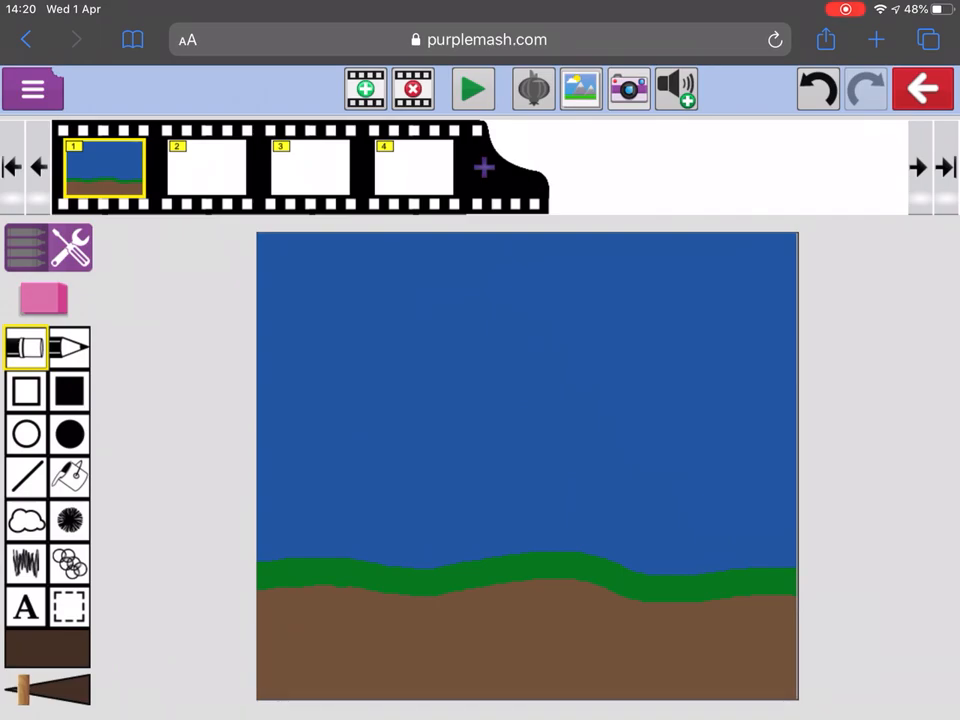
left_click(512, 622)
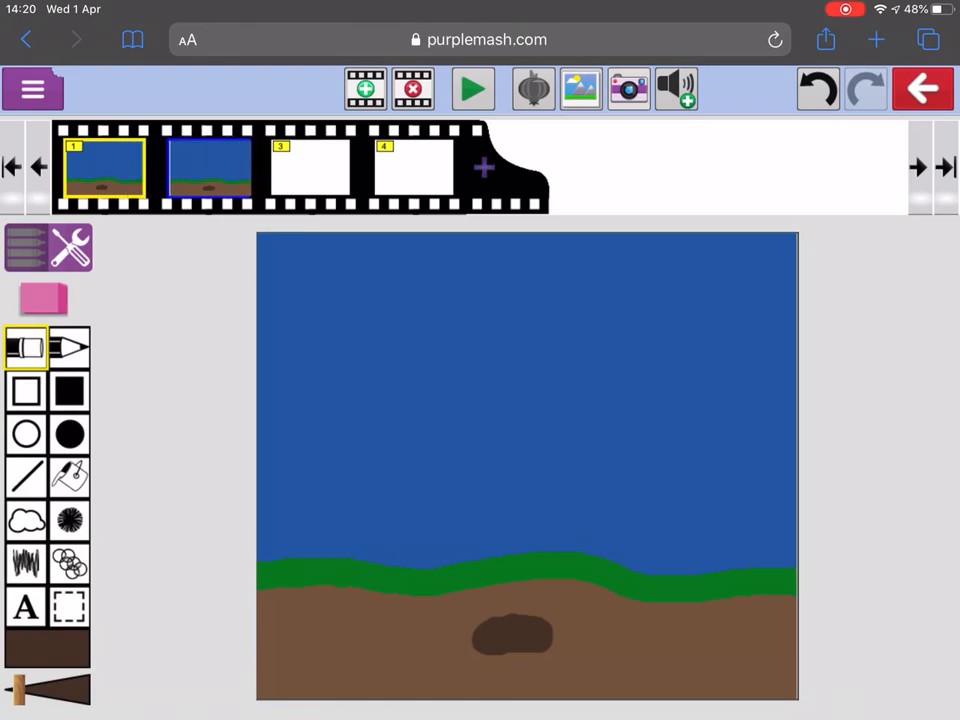
- Paint yellow roots under the seed in frame 2, then a green shoot above the soil in frame 3
left_click(208, 168)
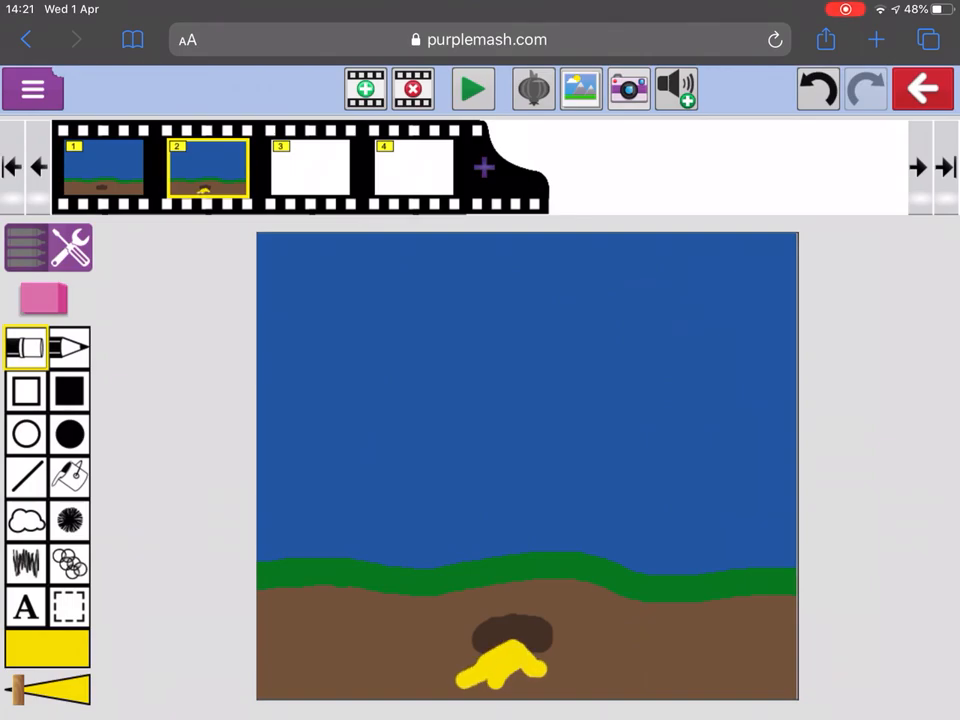
left_click(556, 656)
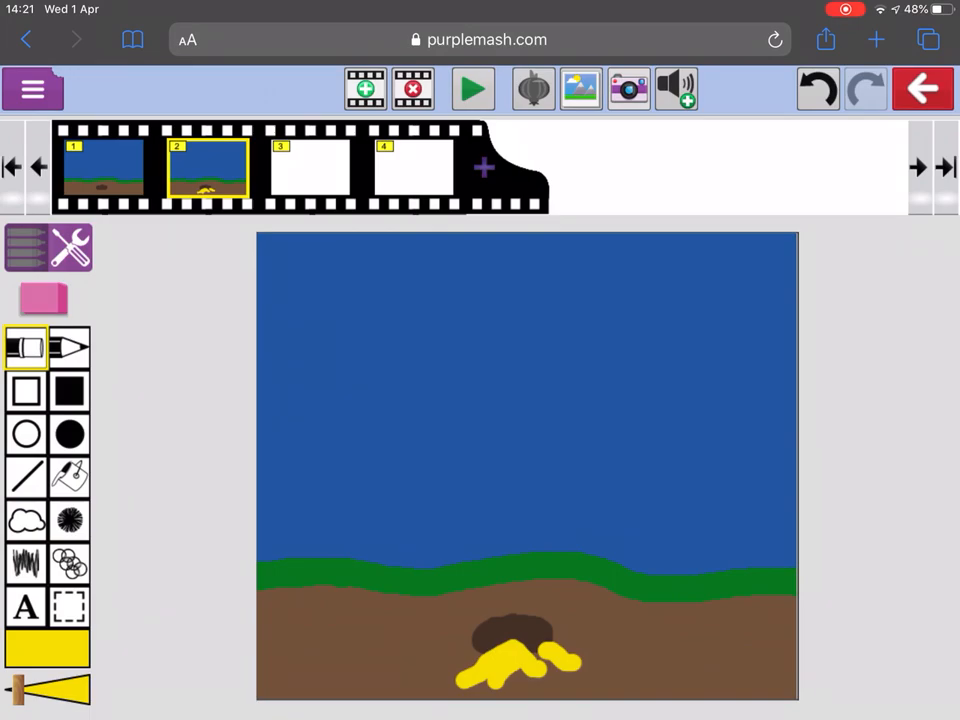
left_click(208, 168)
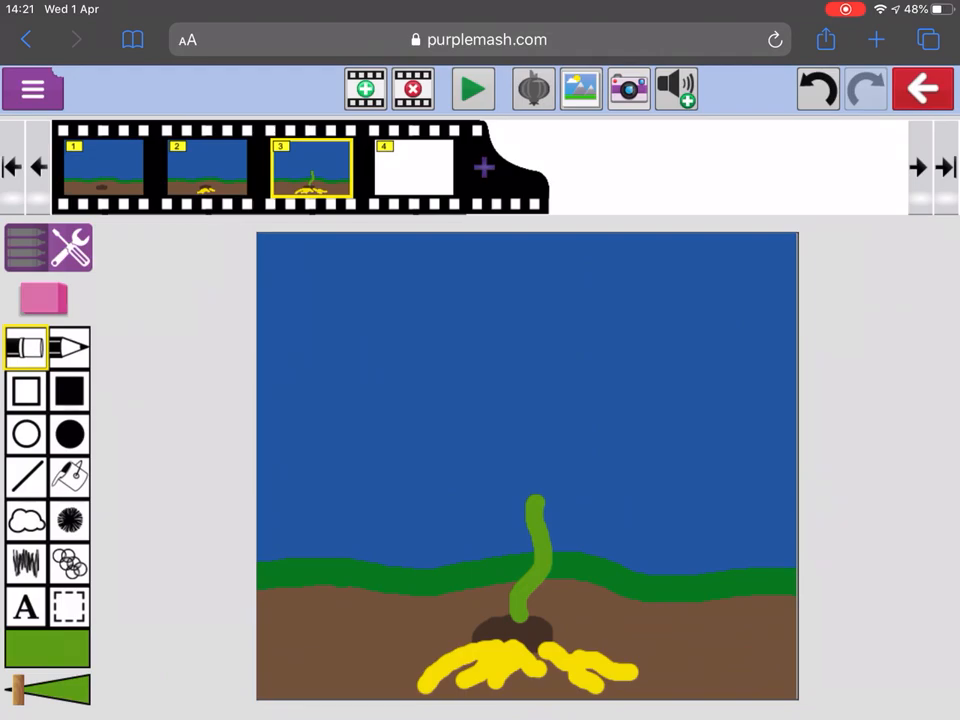
- In frame 4, paint a taller green stem with two leaves
left_click(414, 166)
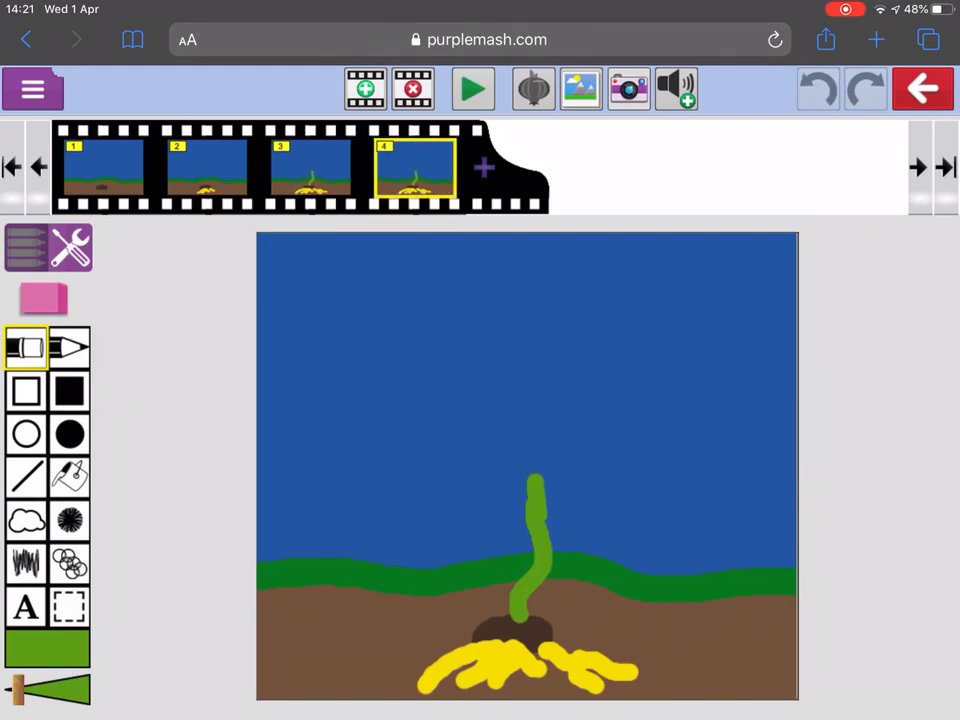
left_click_drag(540, 480, 610, 470)
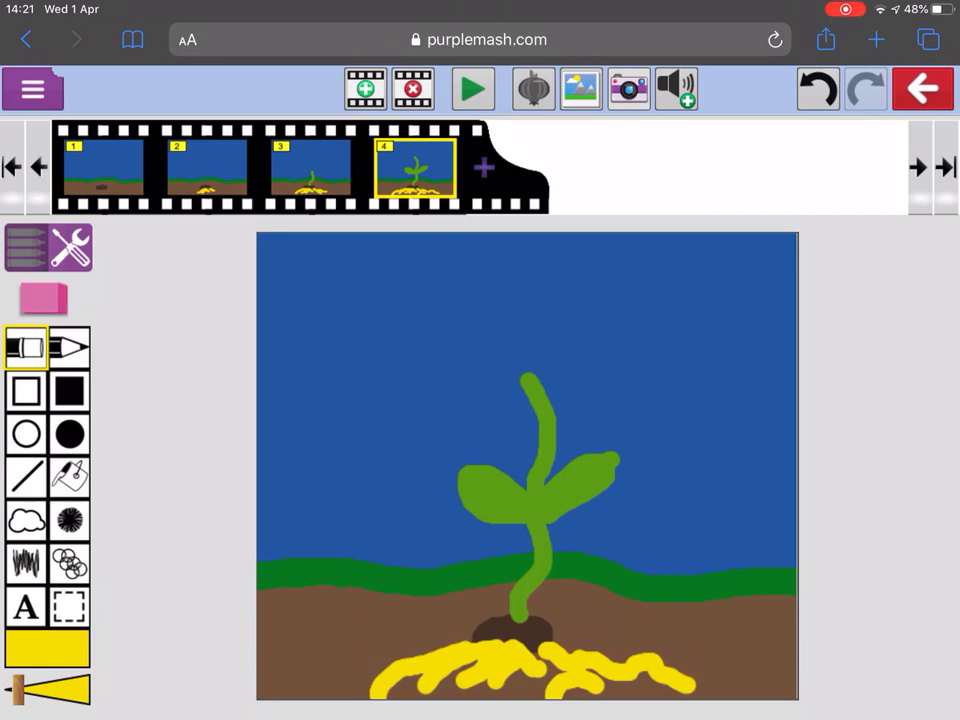
- Add frame 5 from frame 4 with more leaves, then frame 6 with an orange bud on top
left_click(484, 168)
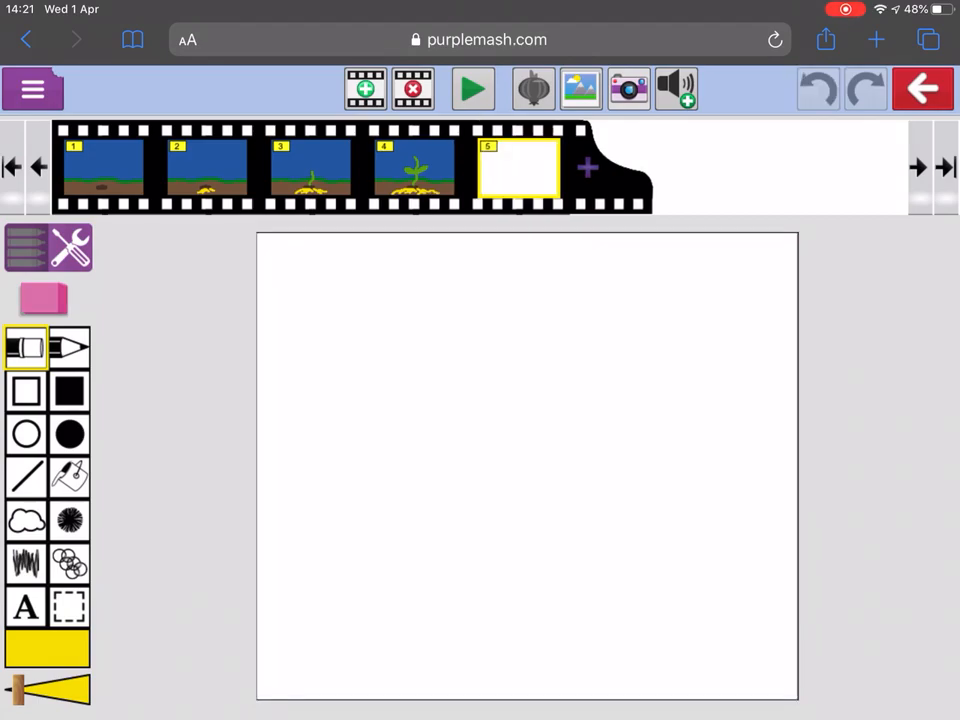
left_click(412, 166)
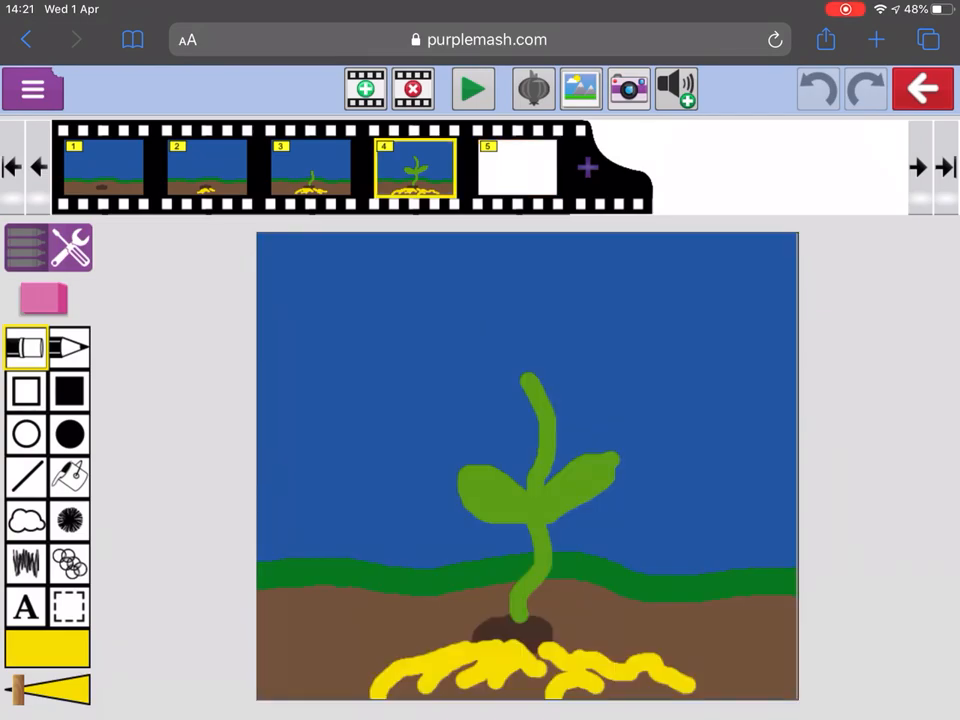
left_click(516, 168)
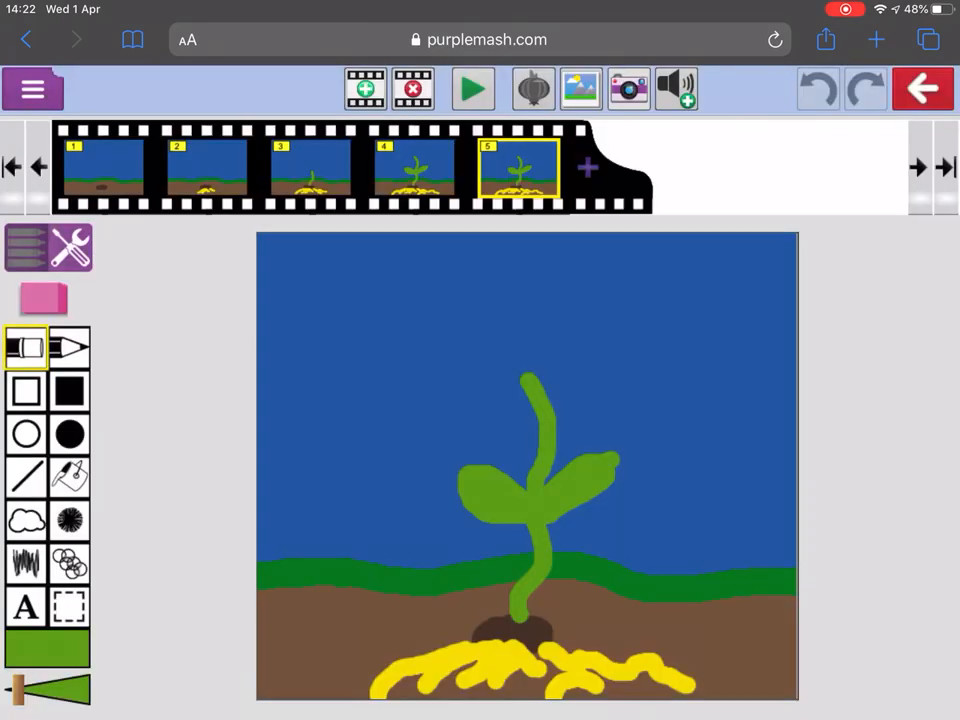
left_click_drag(560, 420, 600, 400)
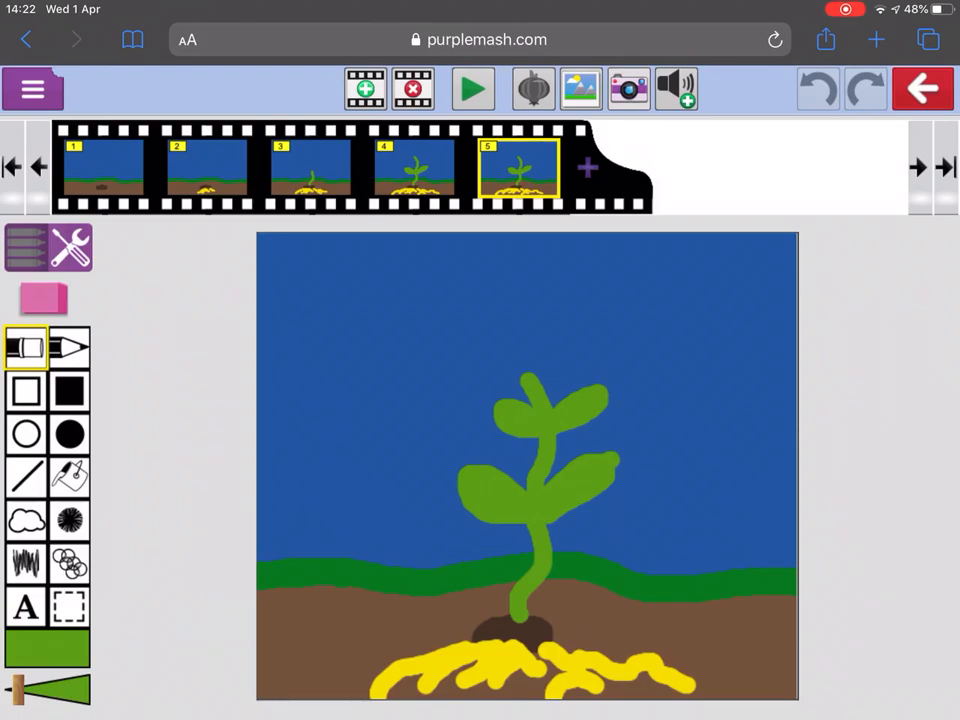
left_click(816, 88)
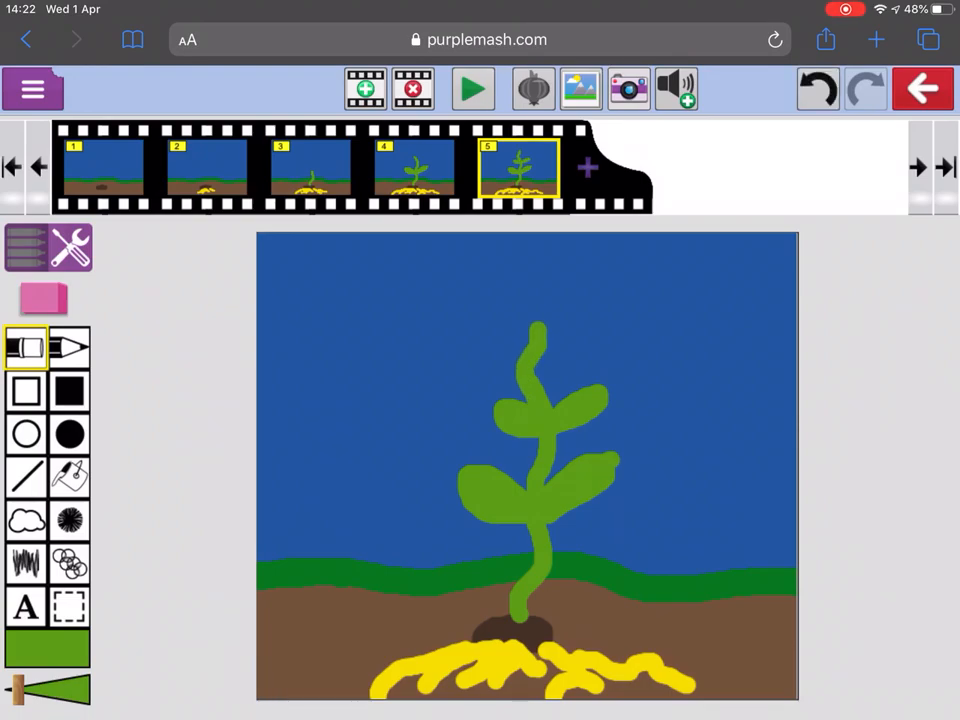
left_click(364, 88)
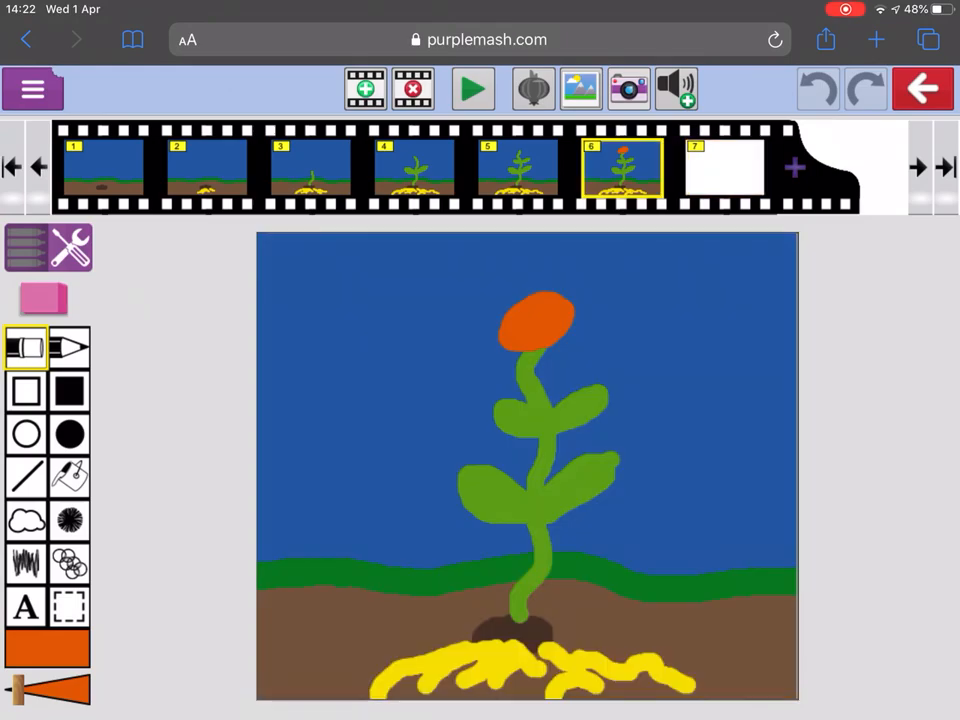
- Paint large red petals around the bud in frame 7 and play the animation
left_click(724, 168)
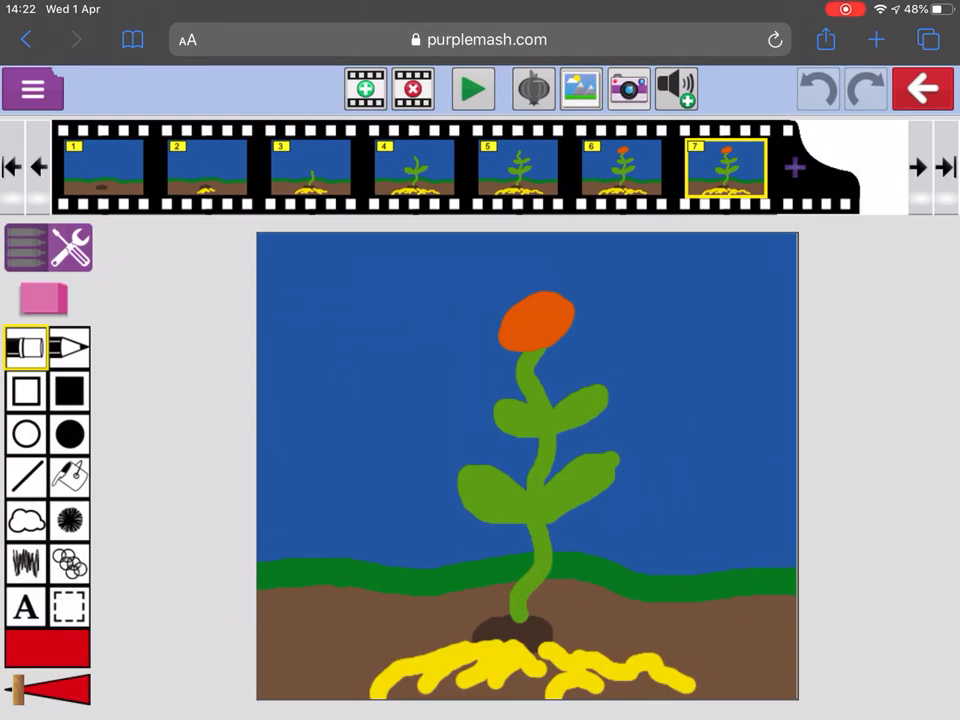
left_click_drag(560, 340, 600, 284)
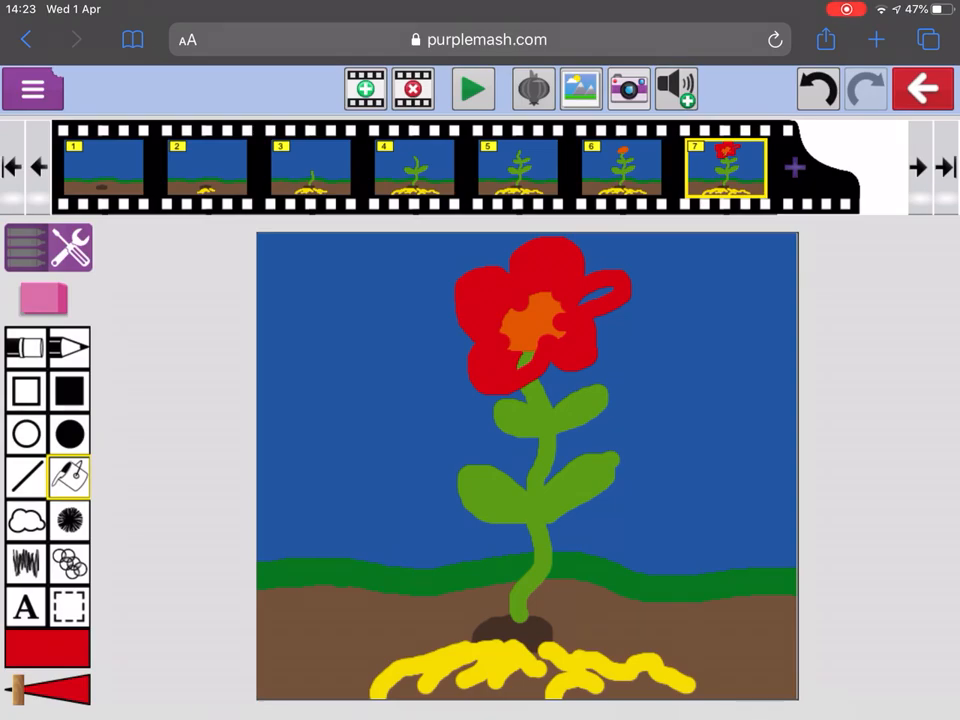
left_click(472, 88)
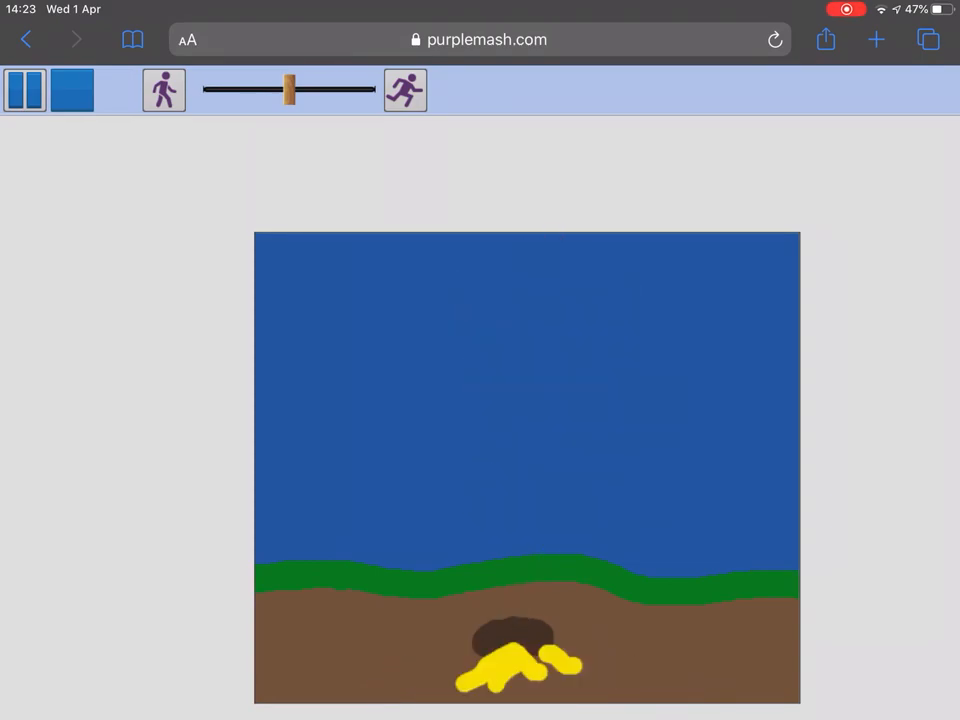
- Push playback speed to the running man, then ease it back toward walking pace
left_click_drag(288, 88, 368, 88)
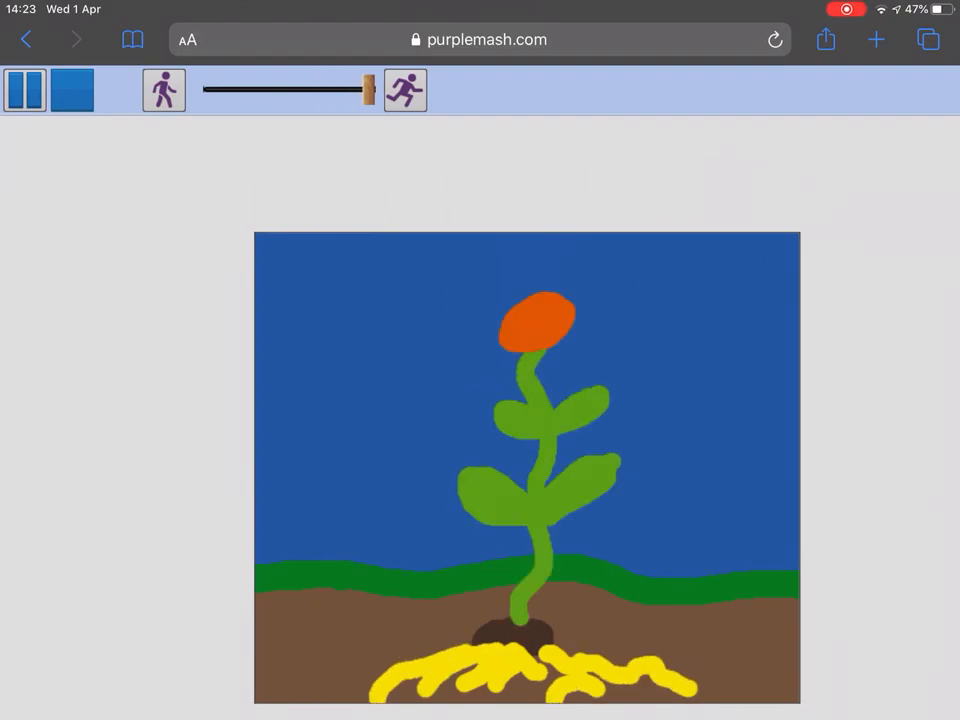
left_click_drag(368, 90, 236, 90)
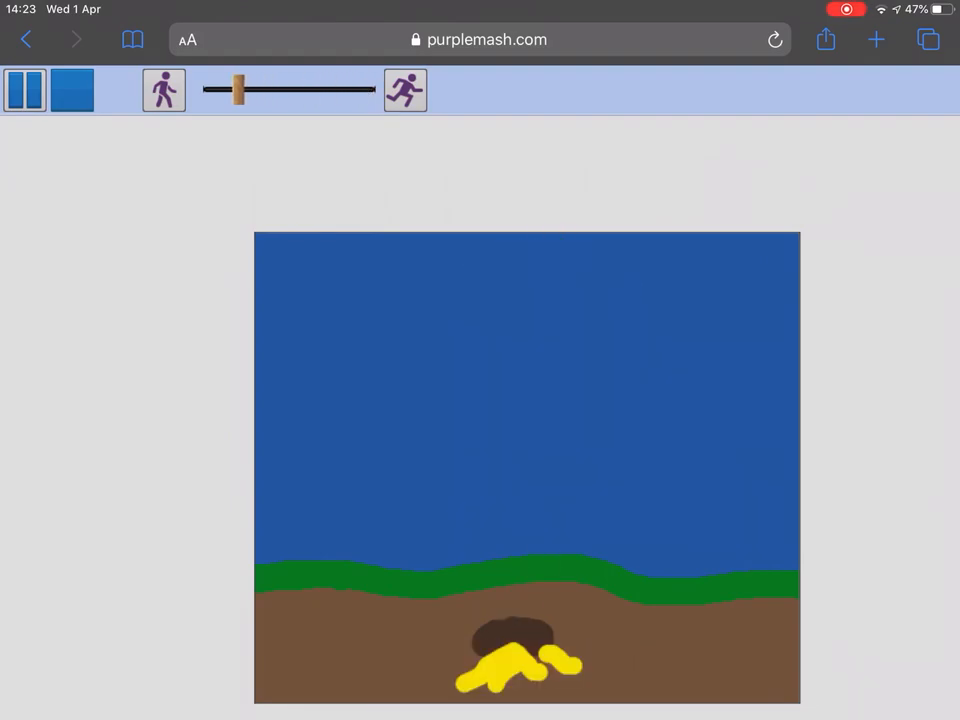